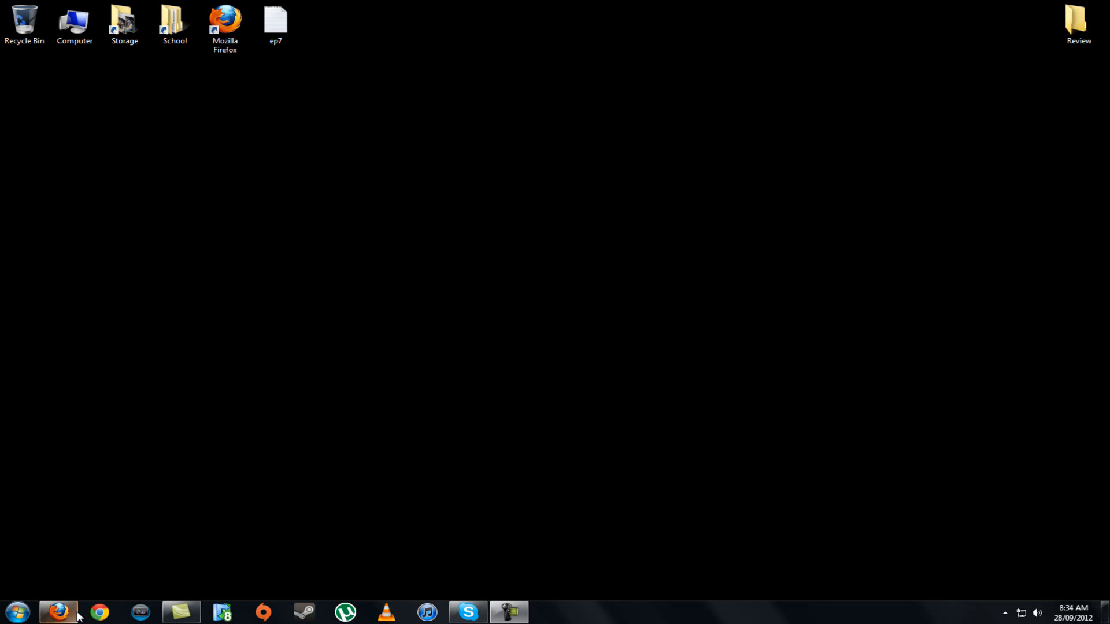
mouse_move(617, 458)
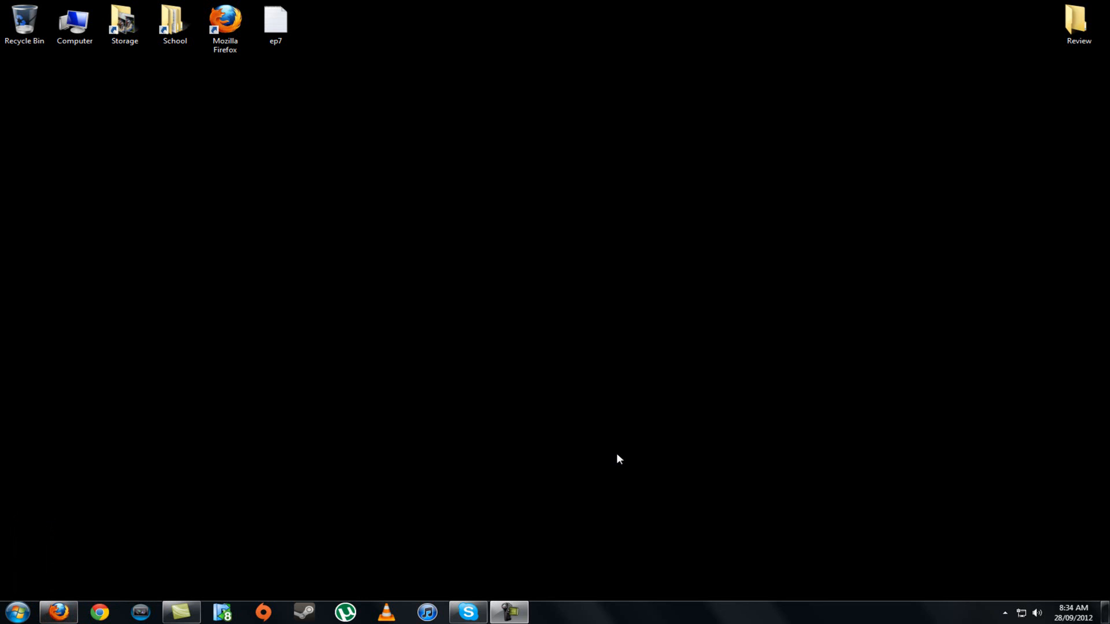
mouse_move(17, 612)
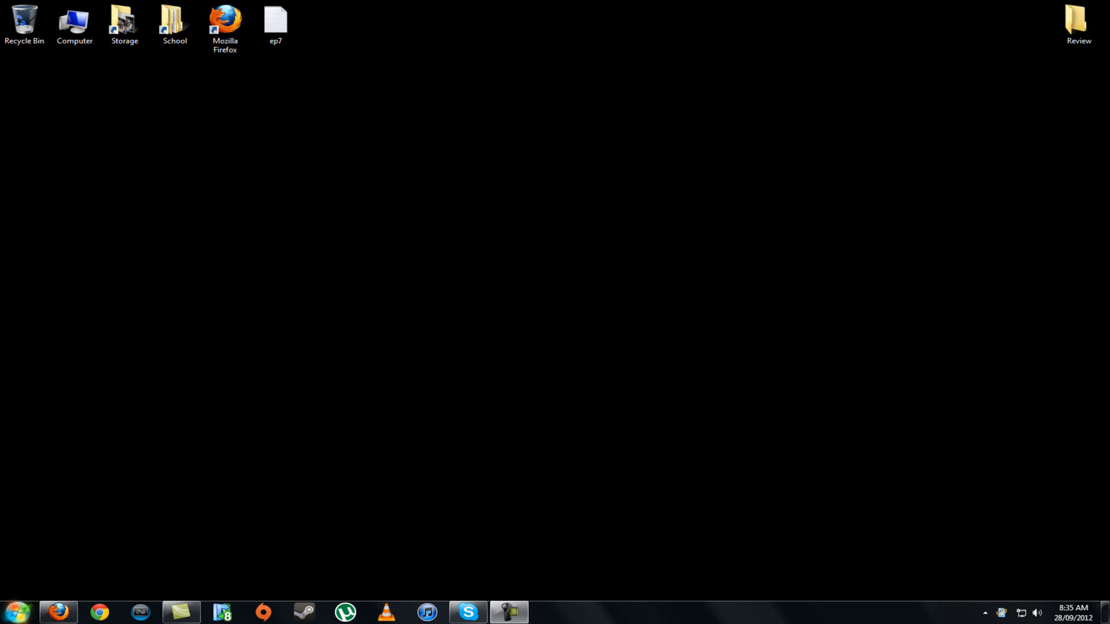
Restore the Firefox window showing the Nexus help article on a tablet not charging.
click(58, 612)
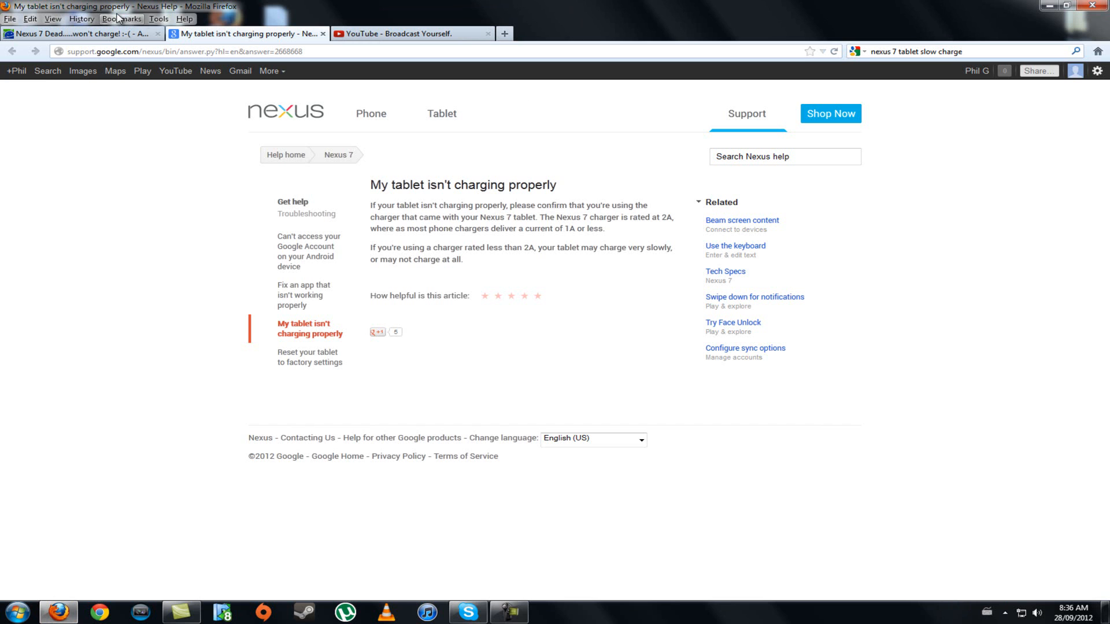
mouse_move(244, 161)
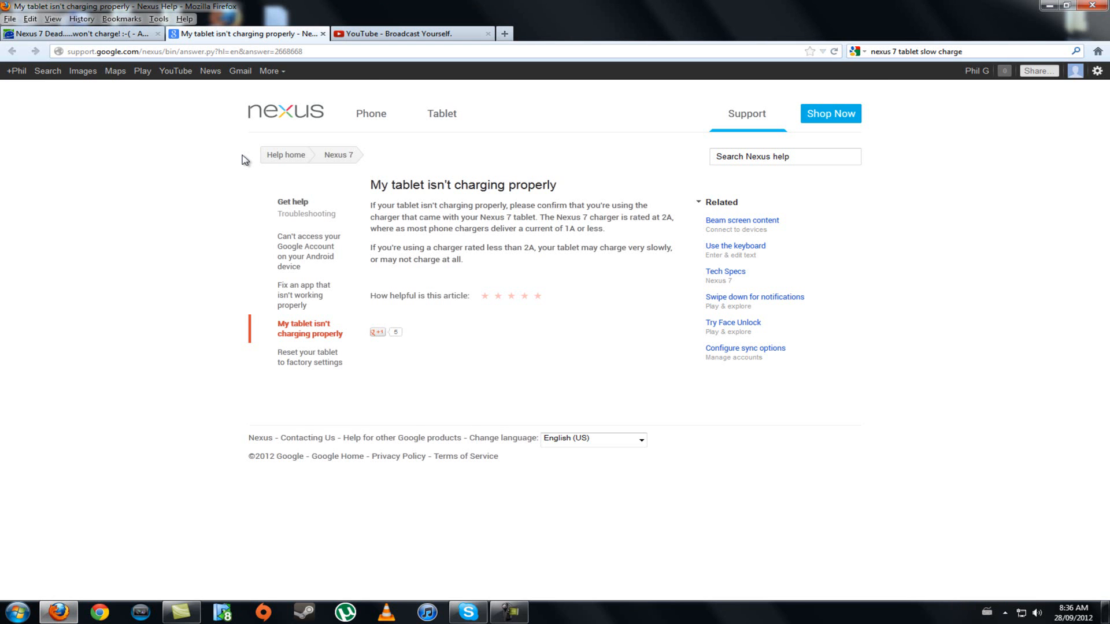
Open the Android Forums 'Nexus 7 Dead... won't charge' thread and scroll to its replies.
click(80, 34)
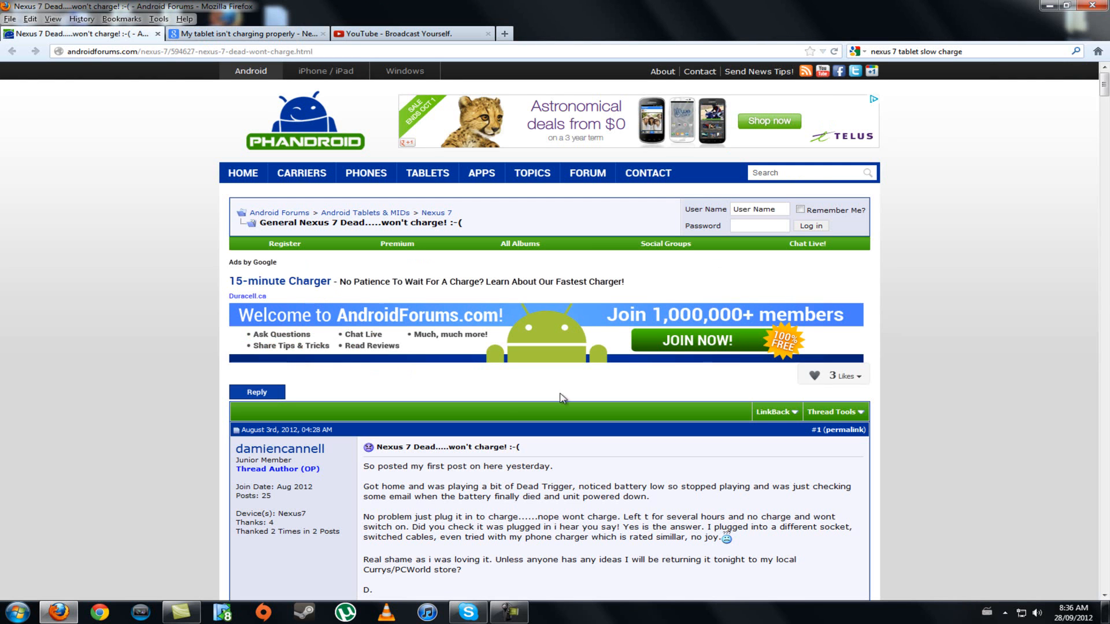
scroll(down, 3)
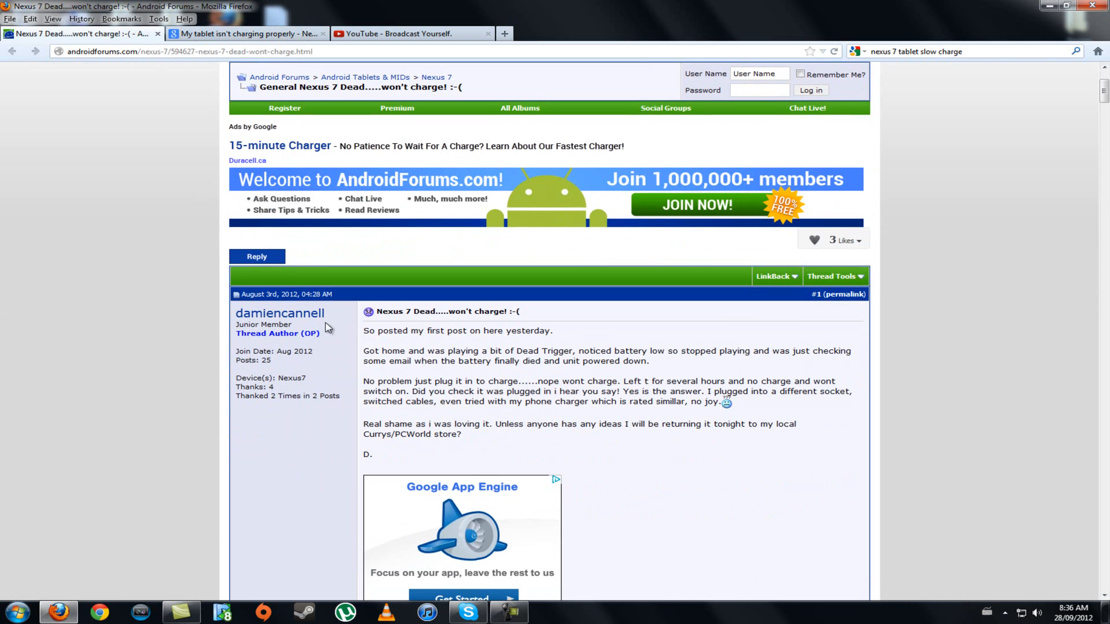
mouse_move(393, 451)
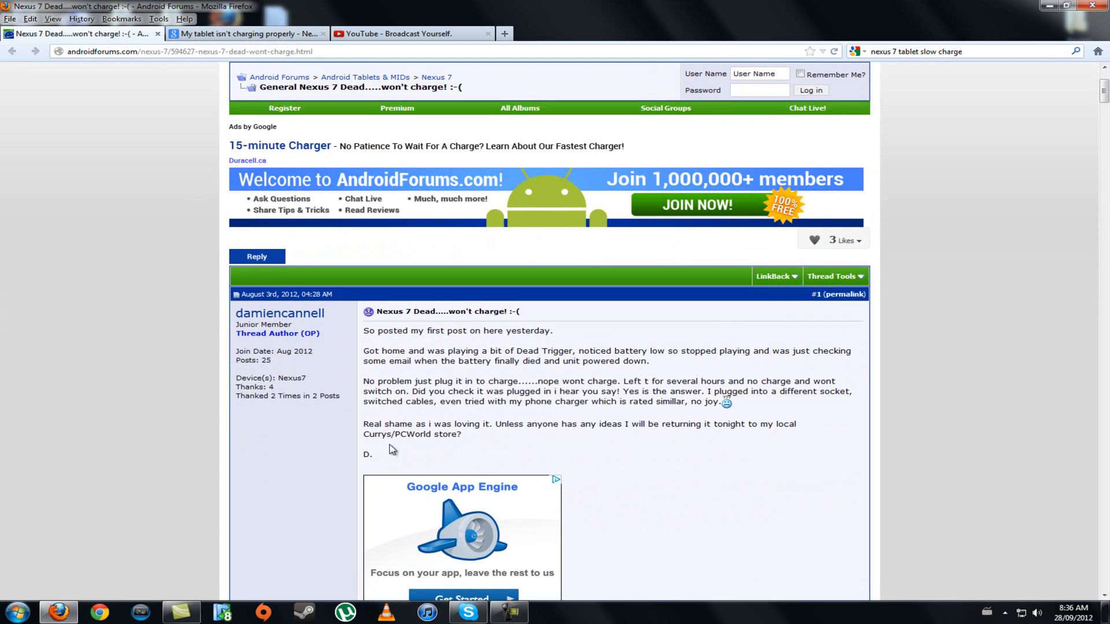
scroll(down, 3)
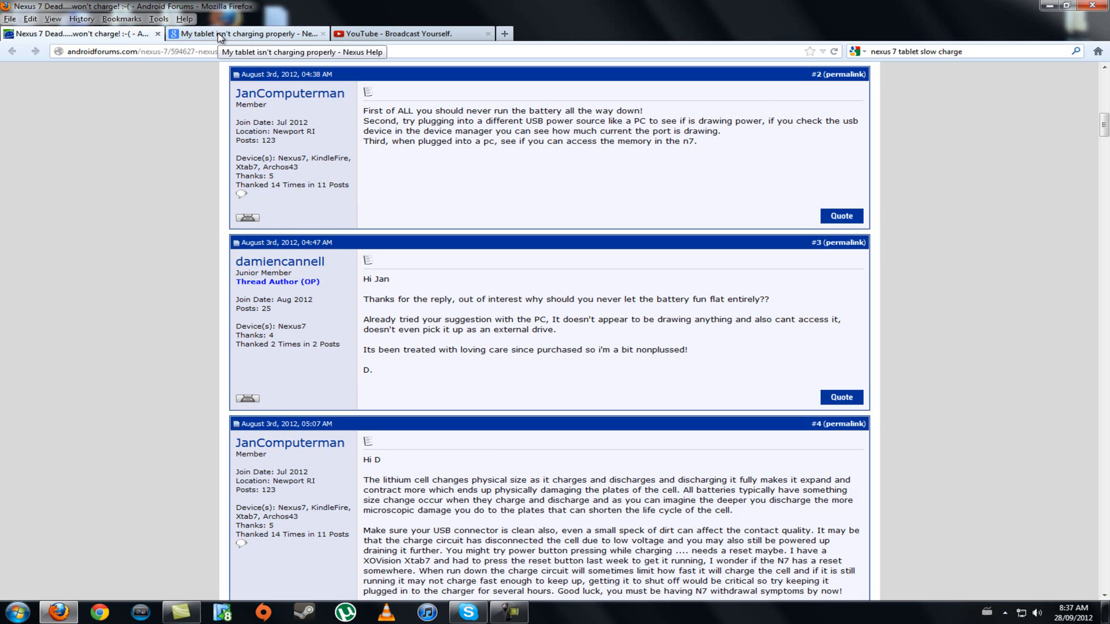
mouse_move(402, 225)
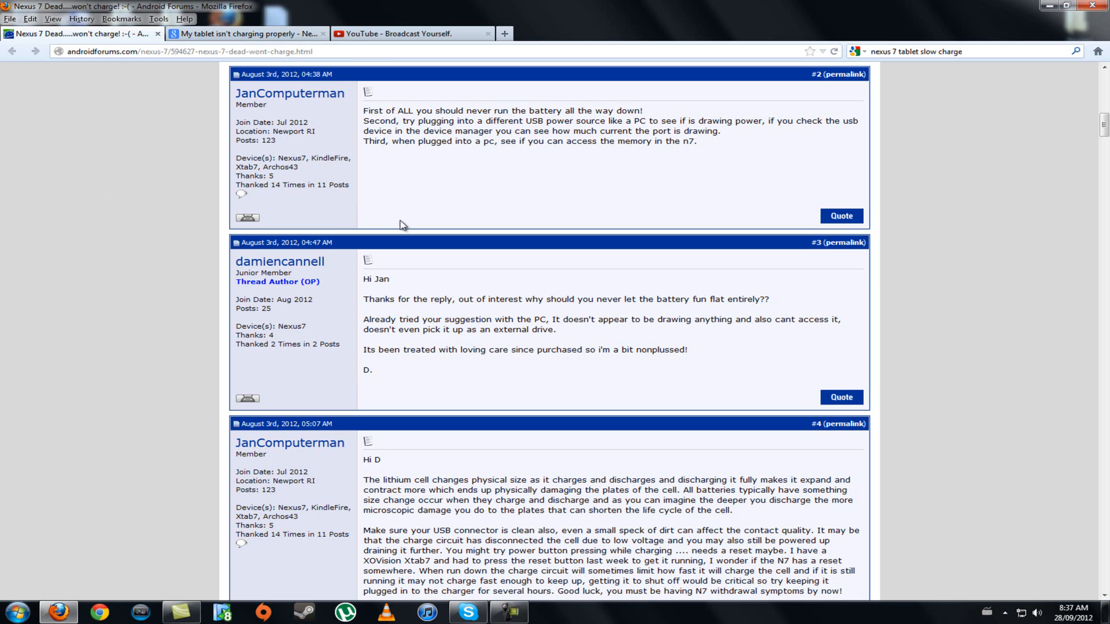
Skim the remaining forum replies, then return to the Nexus Help article about the 2A charger.
scroll(down, 3)
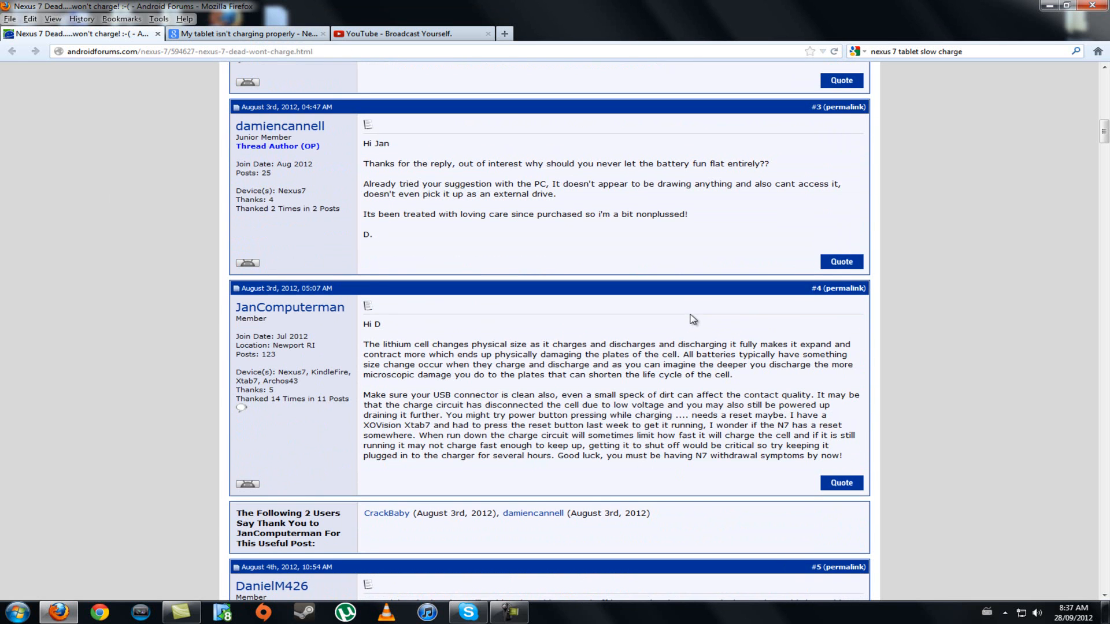
mouse_move(924, 381)
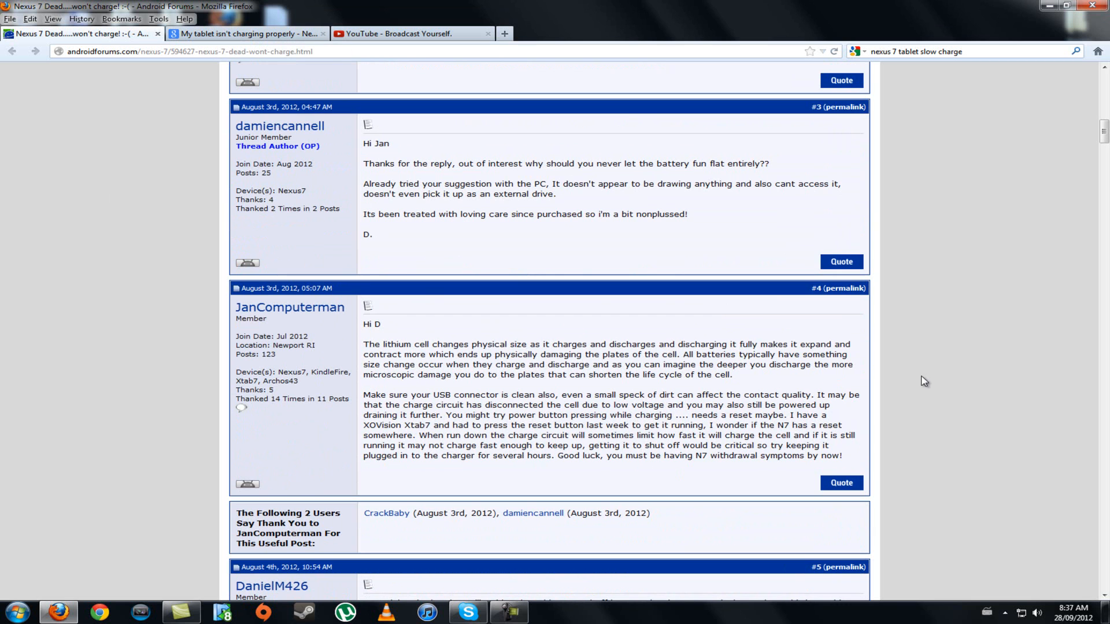
mouse_move(580, 371)
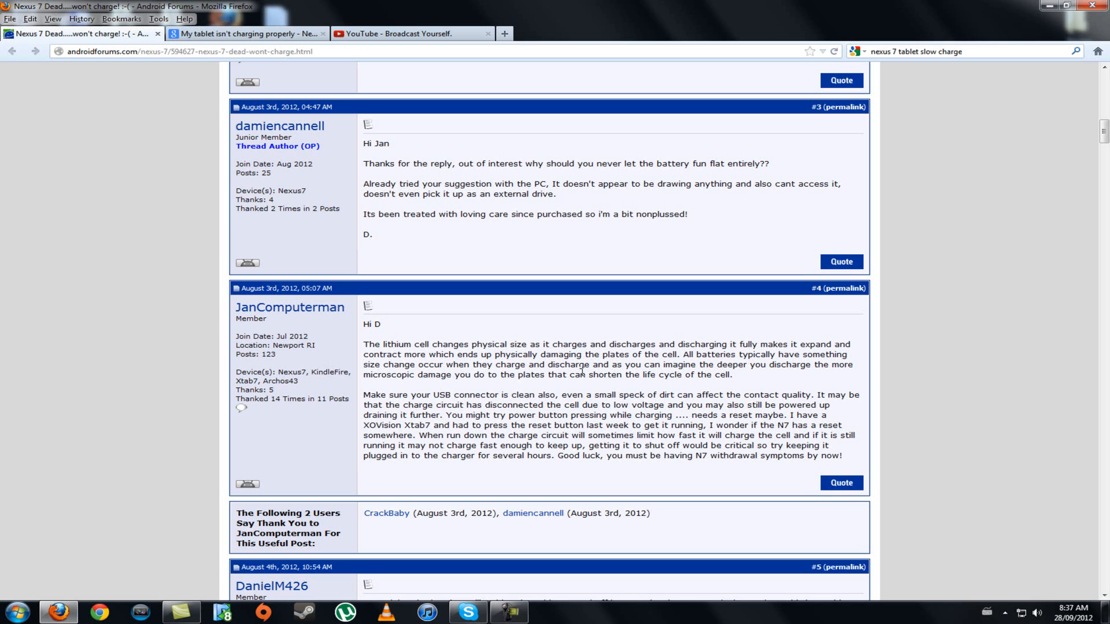
mouse_move(417, 183)
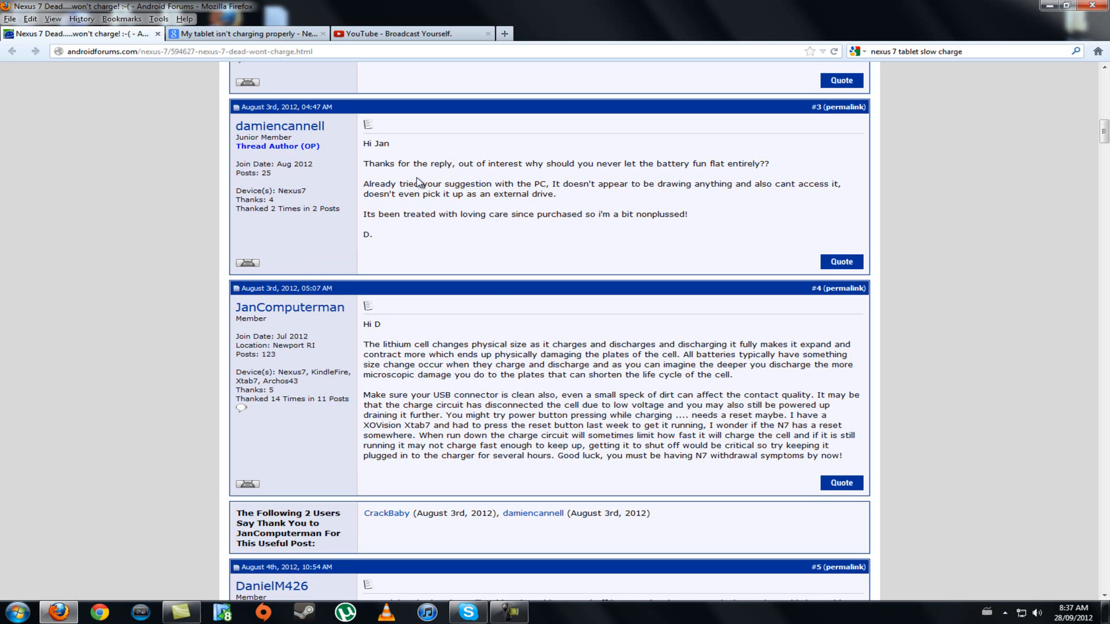
mouse_move(631, 304)
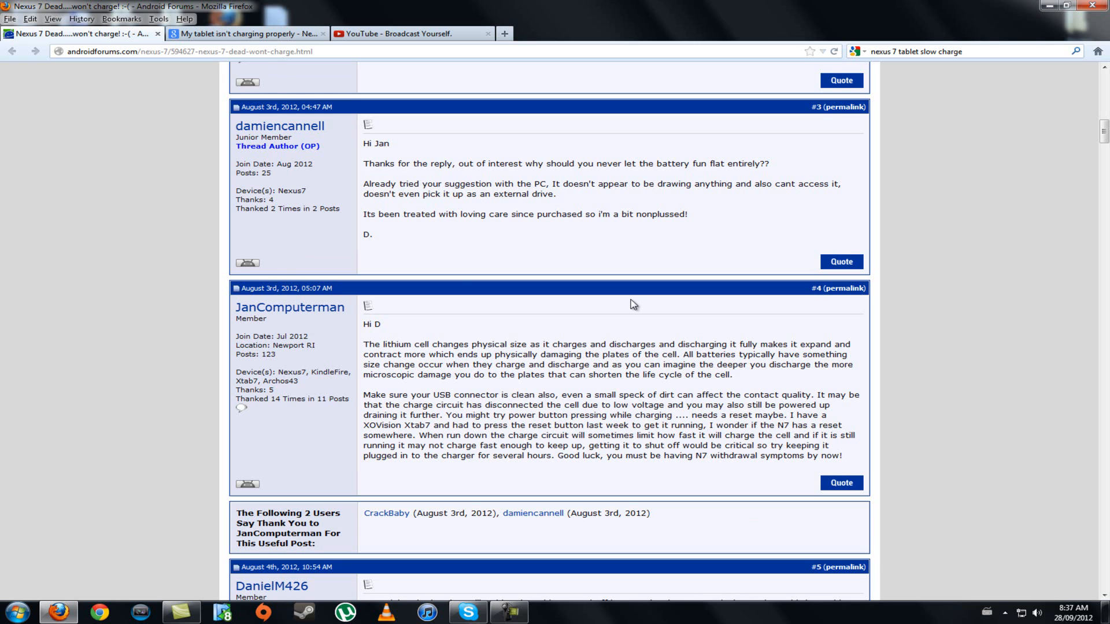
scroll(down, 3)
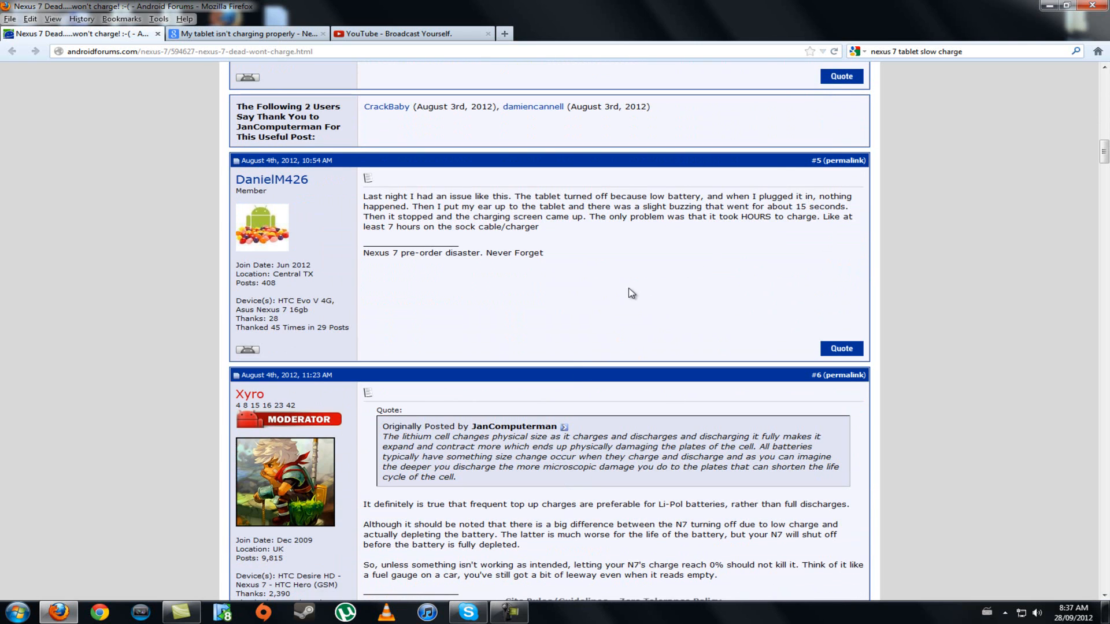
mouse_move(1032, 350)
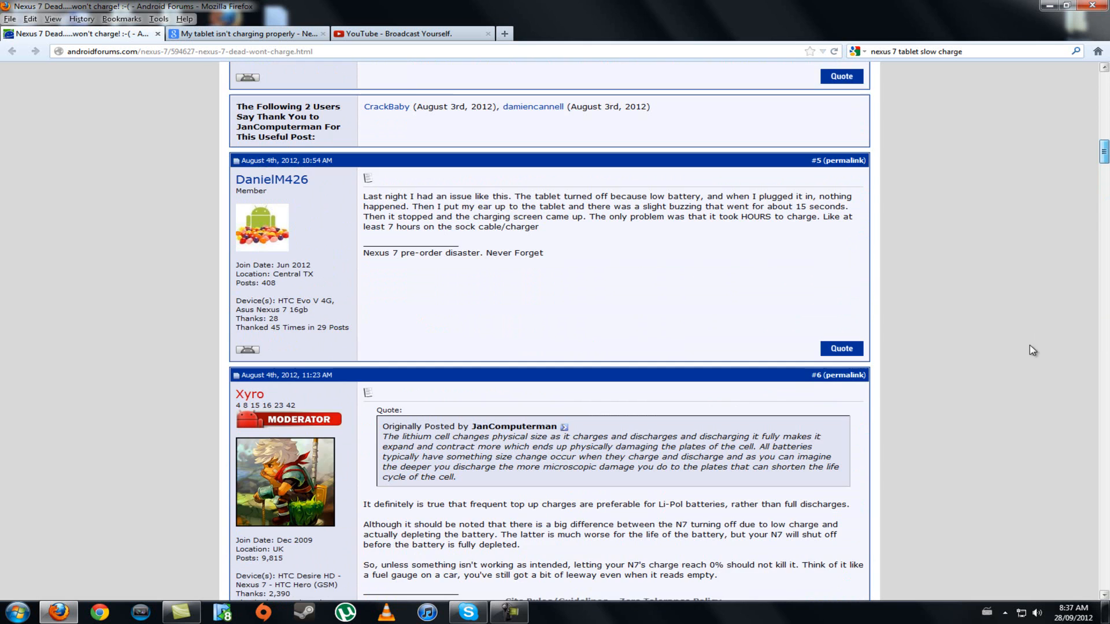
scroll(up, 3)
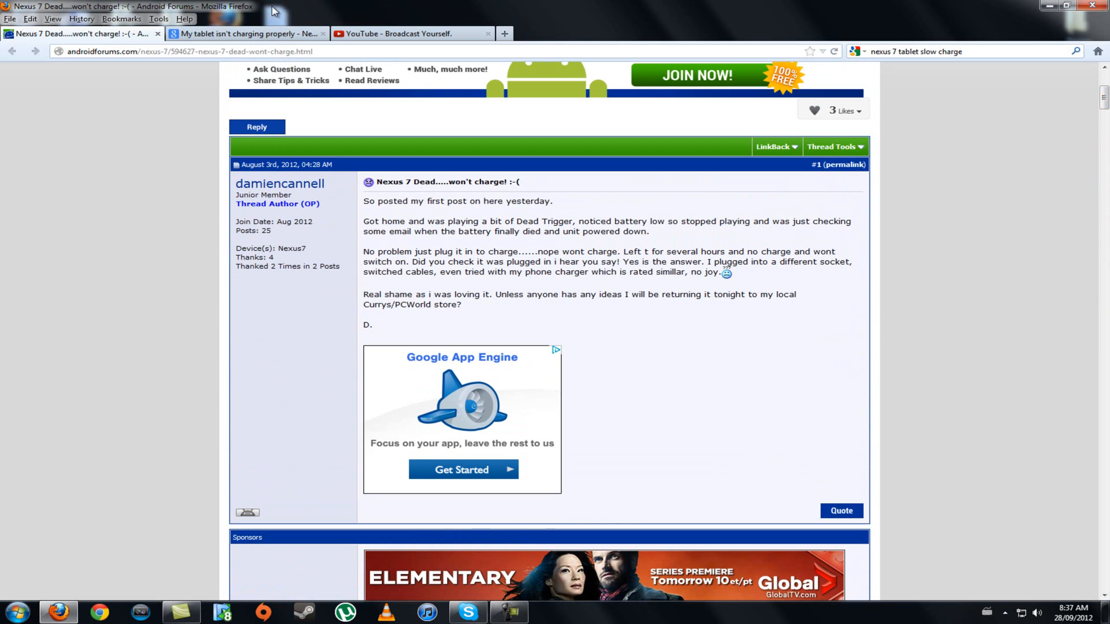
mouse_move(219, 47)
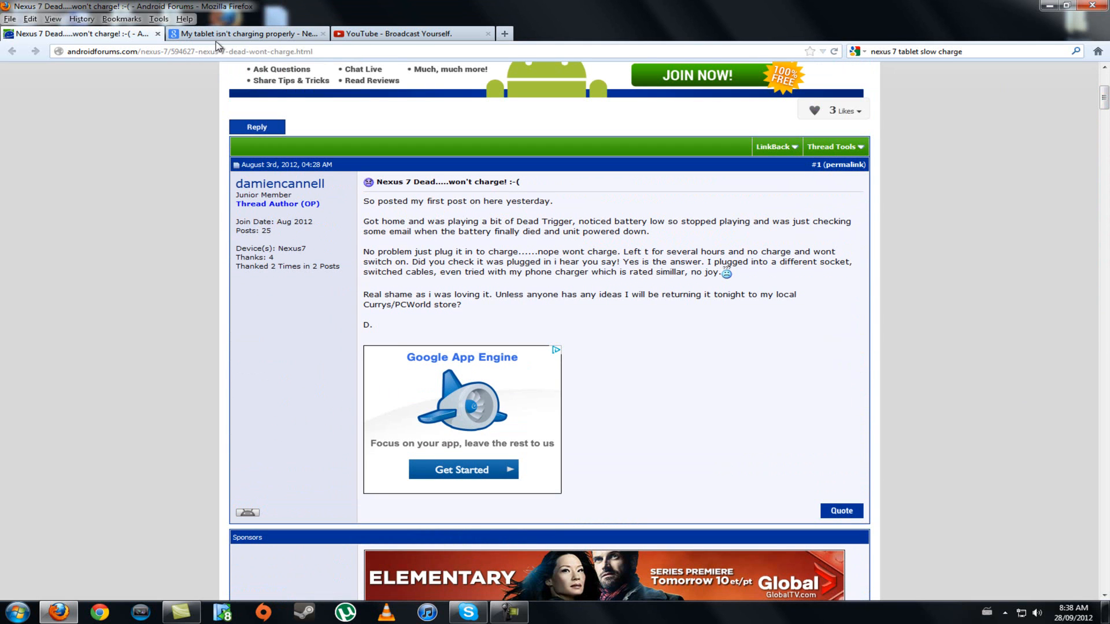
click(248, 34)
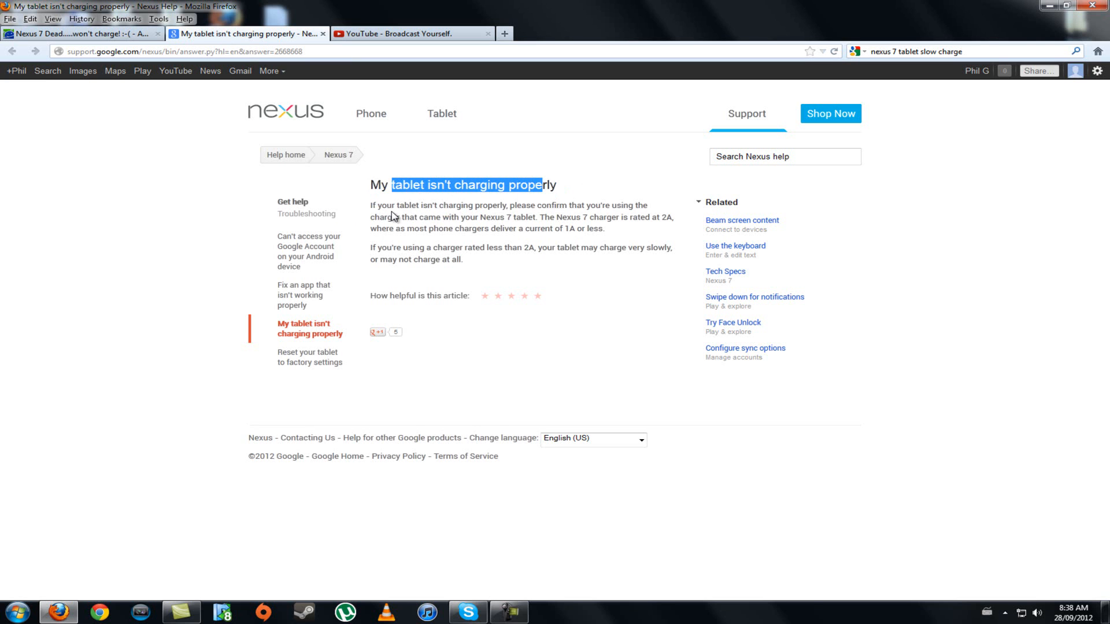
mouse_move(413, 216)
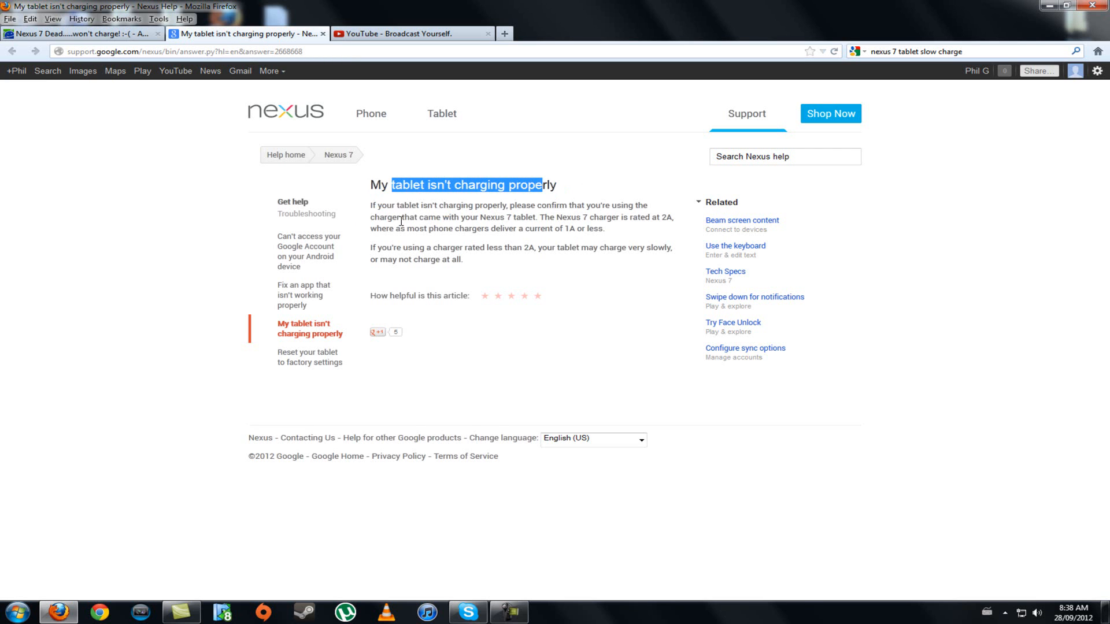
mouse_move(387, 211)
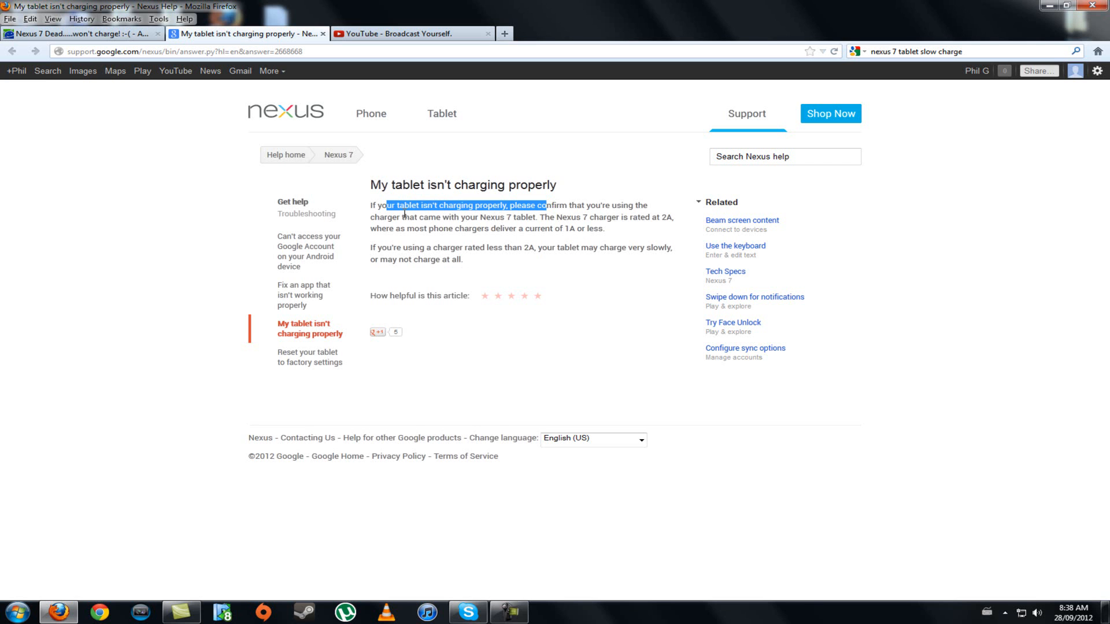
mouse_move(611, 216)
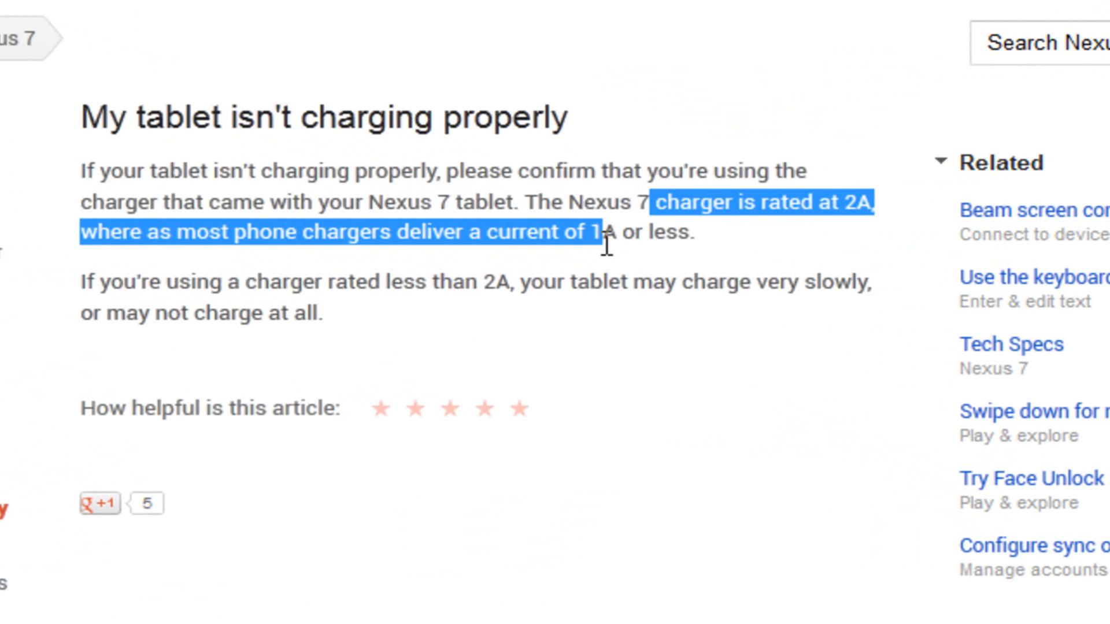
Deselect the highlighted 2A-versus-1A charger sentence on the enlarged article.
click(764, 248)
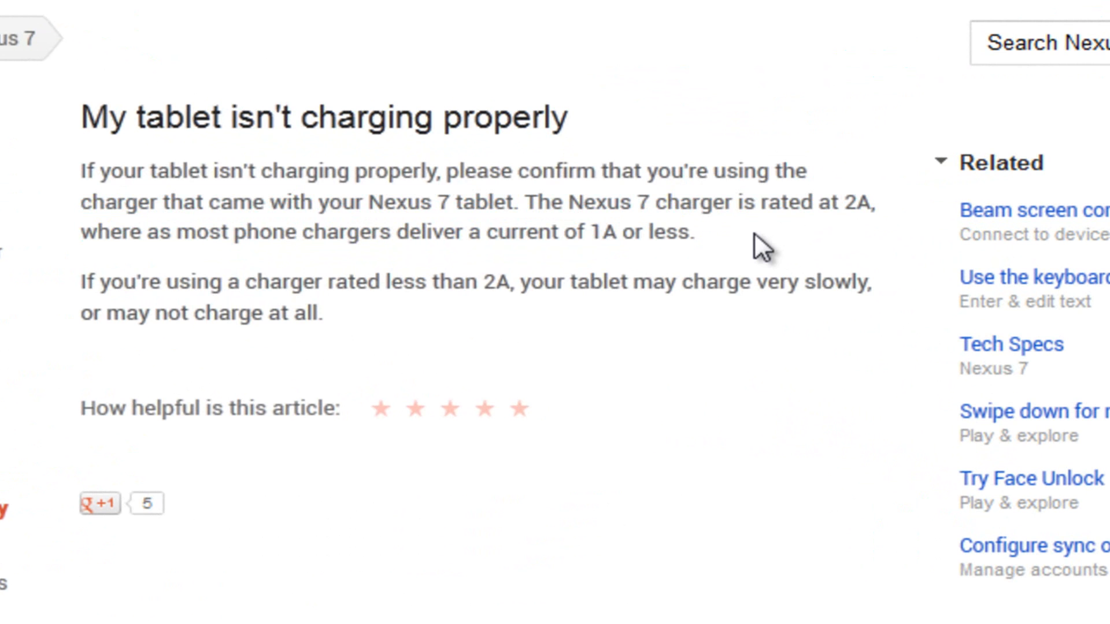
mouse_move(743, 244)
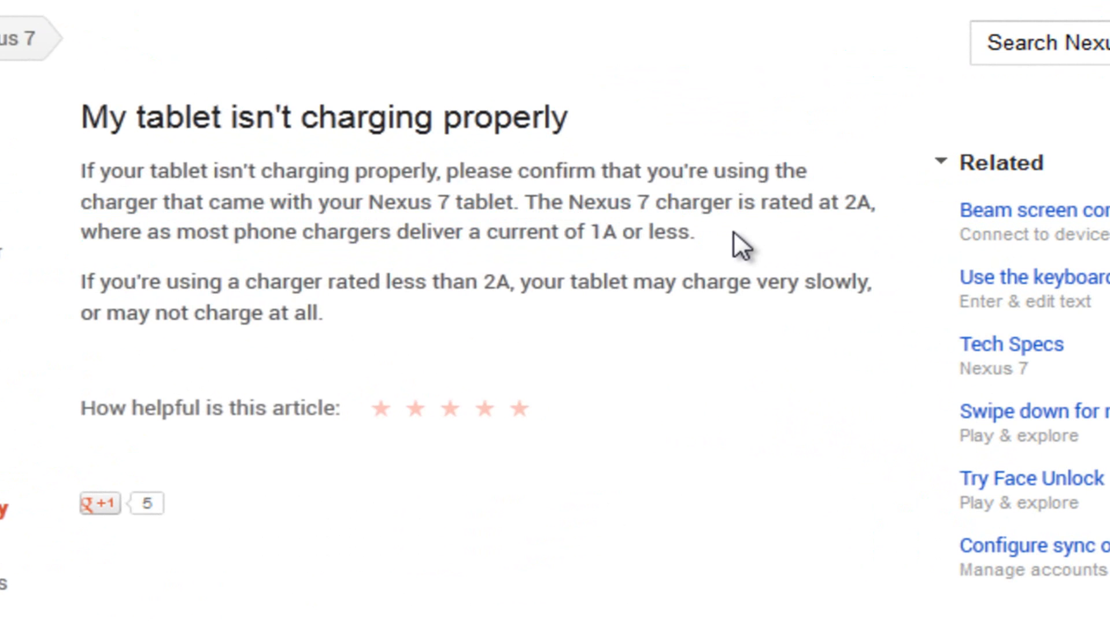